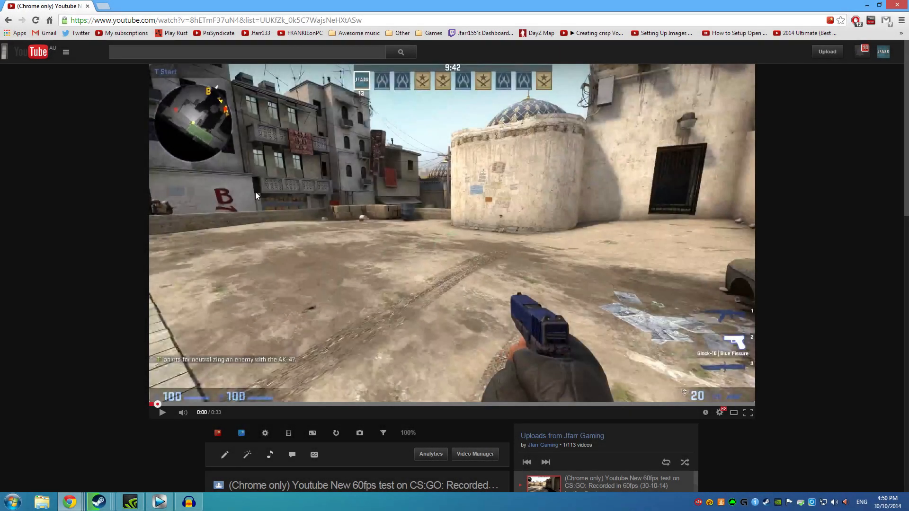
mouse_move(259, 203)
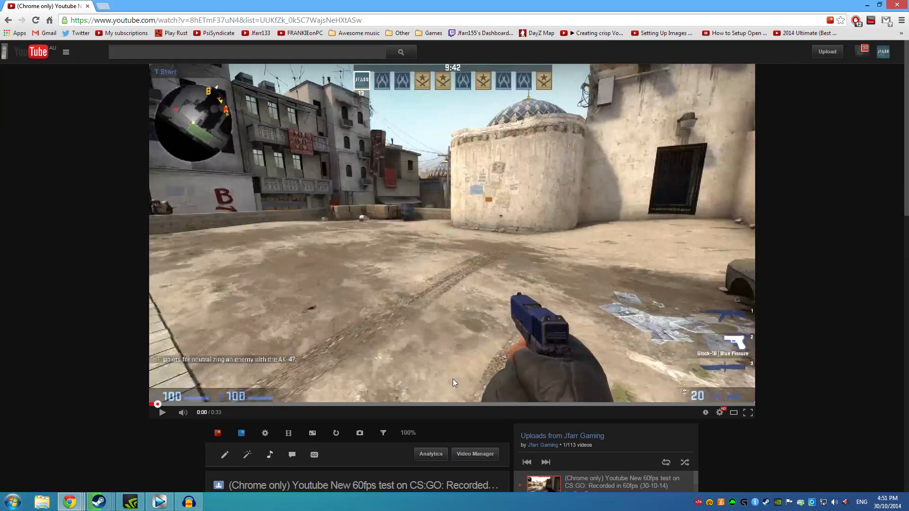
Step: Confirm the clip's quality is 1080p60 HD in the settings menu and let it play
left_click(718, 412)
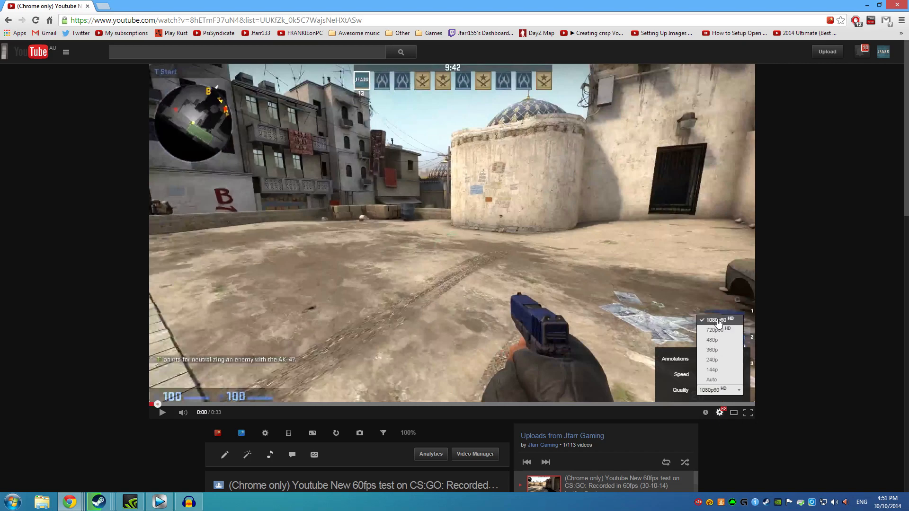
mouse_move(724, 324)
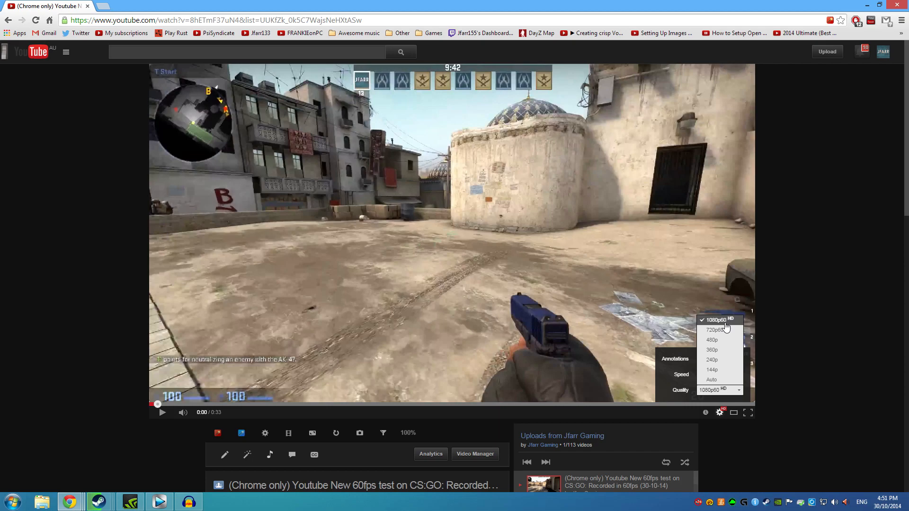
mouse_move(719, 329)
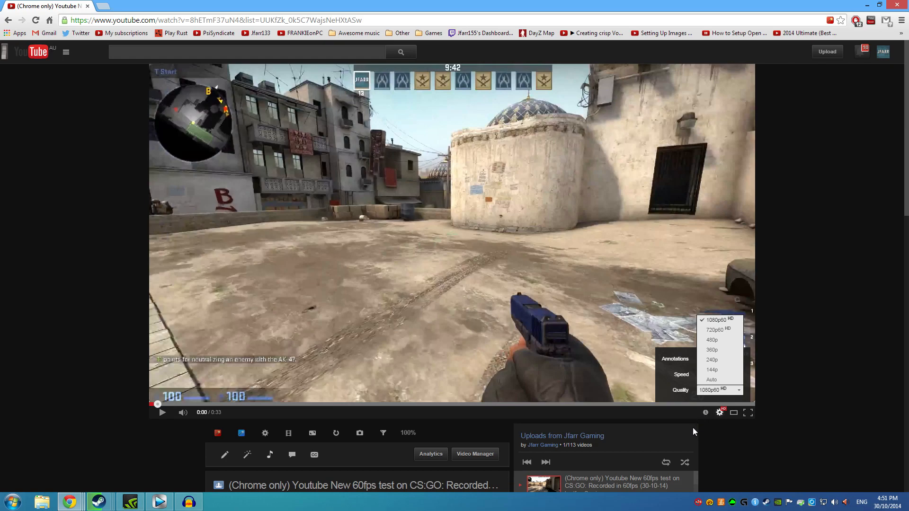
mouse_move(691, 429)
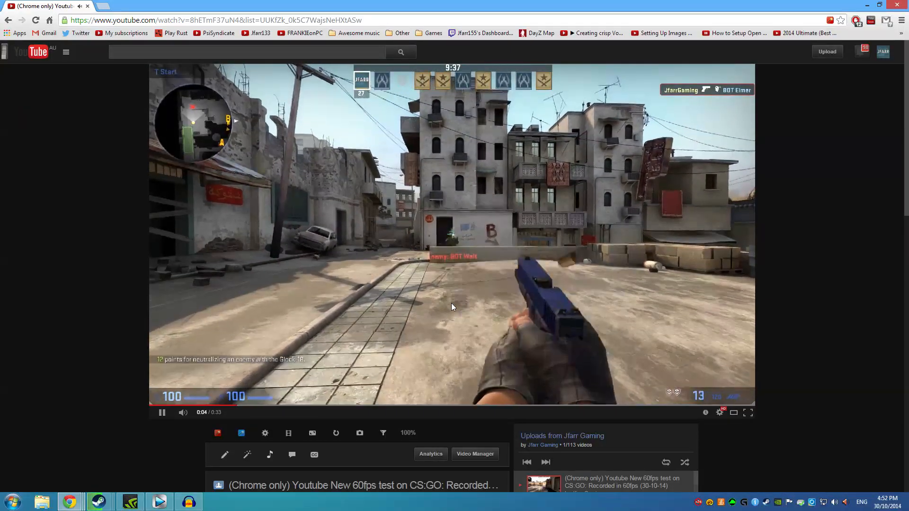
left_click(748, 412)
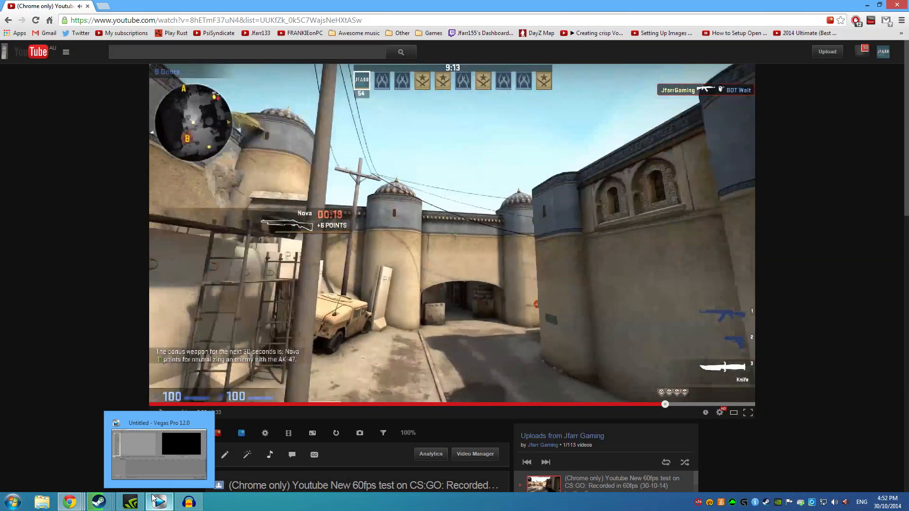
Step: Switch to Vegas Pro's untitled project and open the Dxtory AL recordings folder in File Explorer
left_click(158, 502)
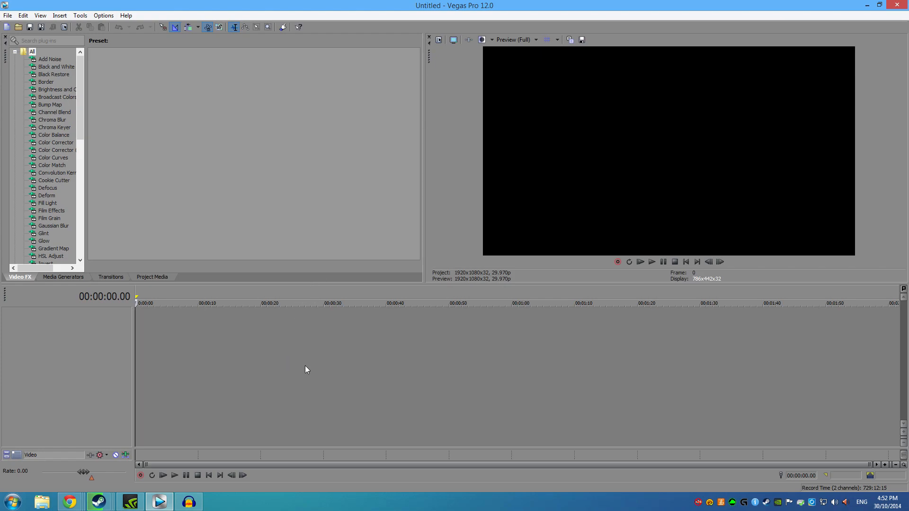
left_click(42, 500)
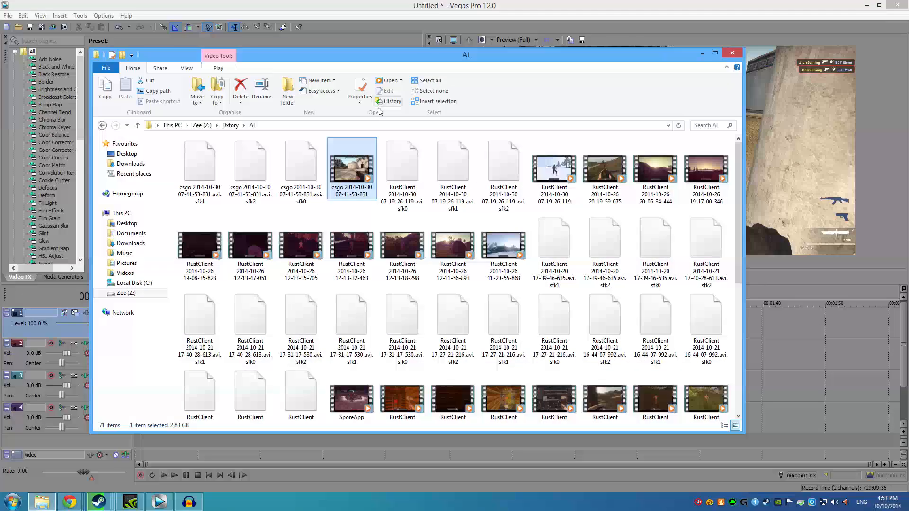
Step: Check the csgo recording's Details properties showing 1920×1080 at 60 frames/second, then close them
left_click(360, 88)
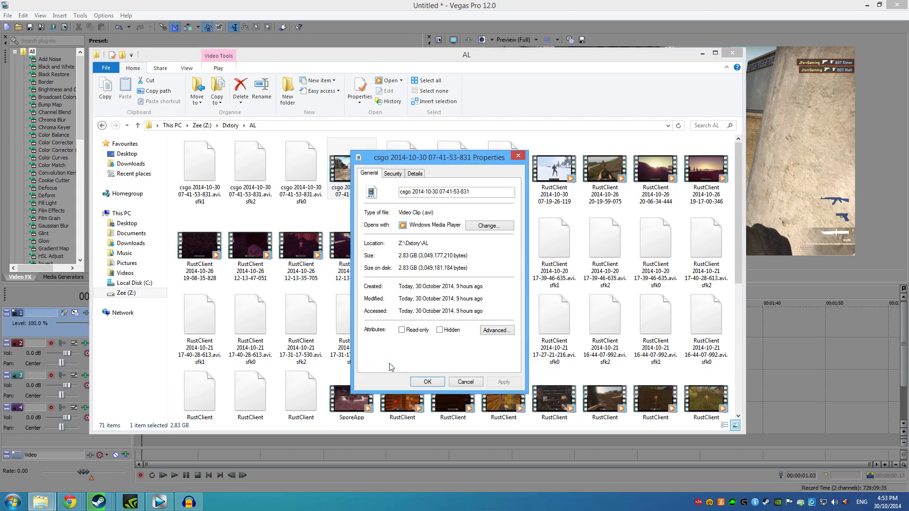
mouse_move(409, 169)
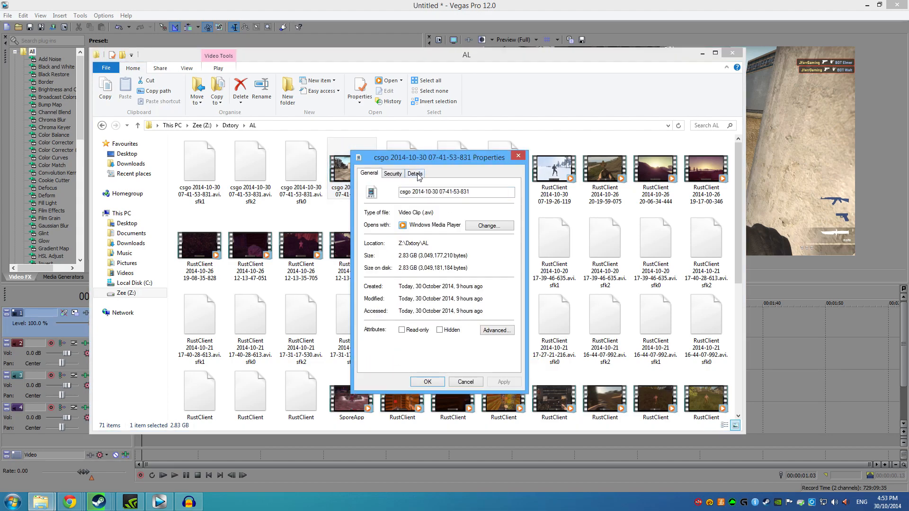
left_click(415, 173)
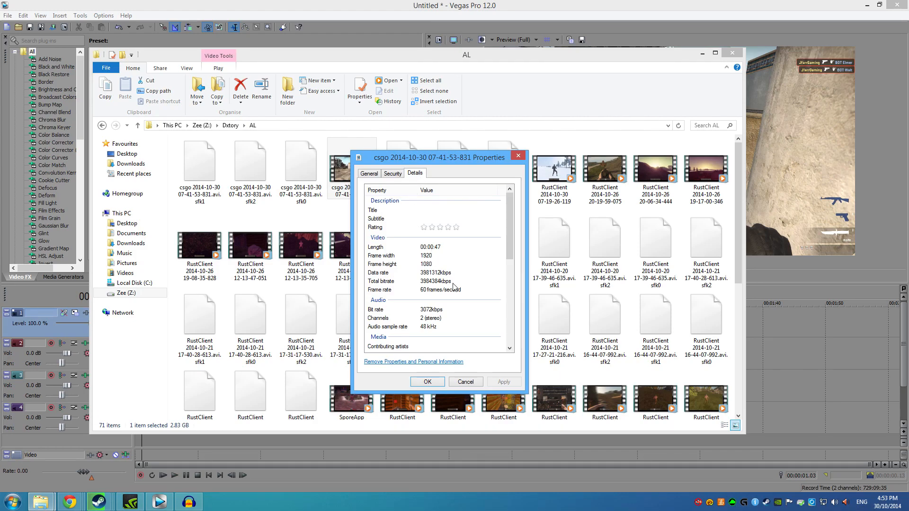
left_click(400, 289)
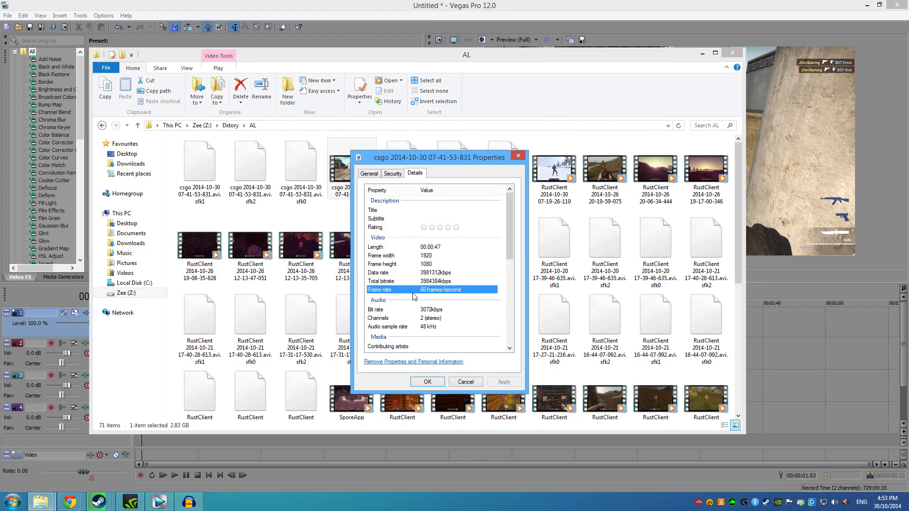
mouse_move(445, 298)
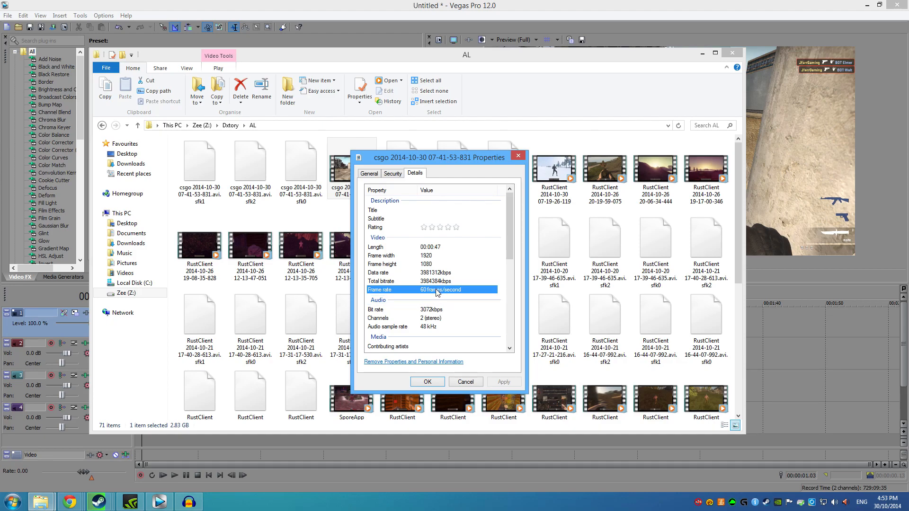
mouse_move(442, 319)
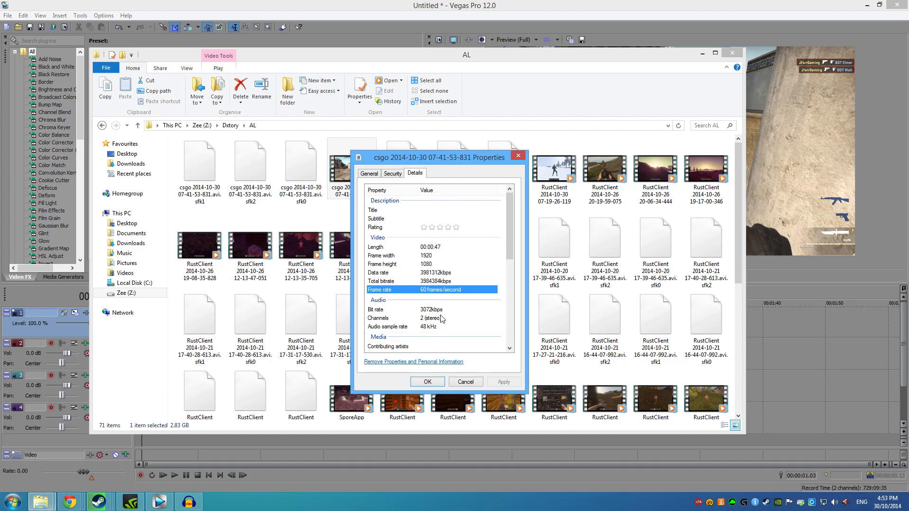
left_click(465, 382)
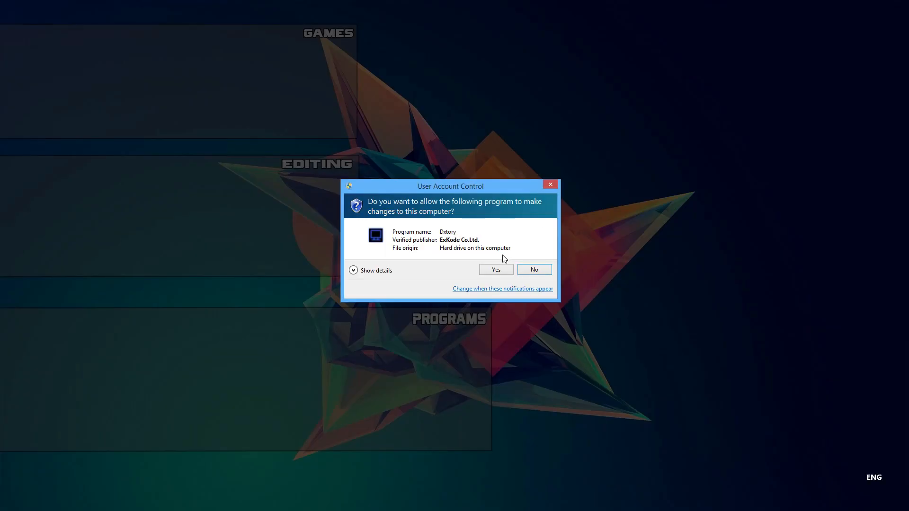
Step: Allow Dxtory to start and show its Movie Setting with 60 fps, Lagarith Lossless, 1920×1080
left_click(496, 270)
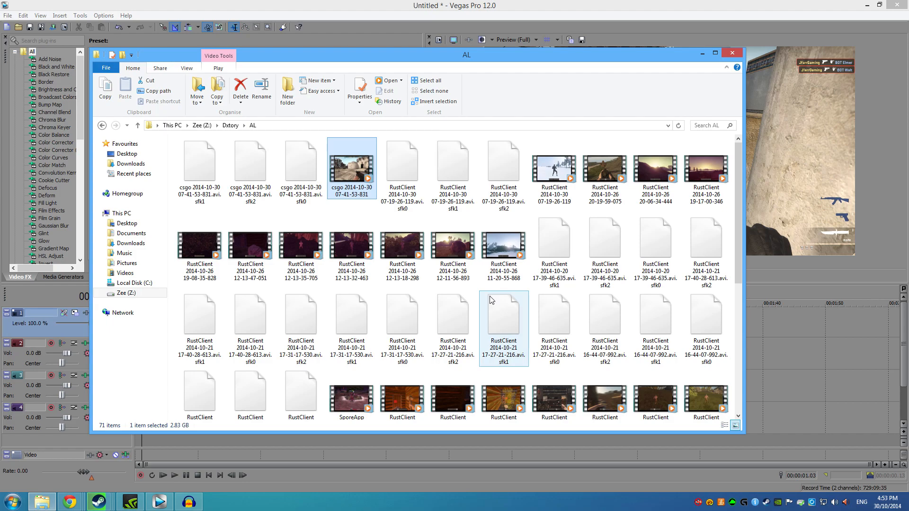
left_click(218, 501)
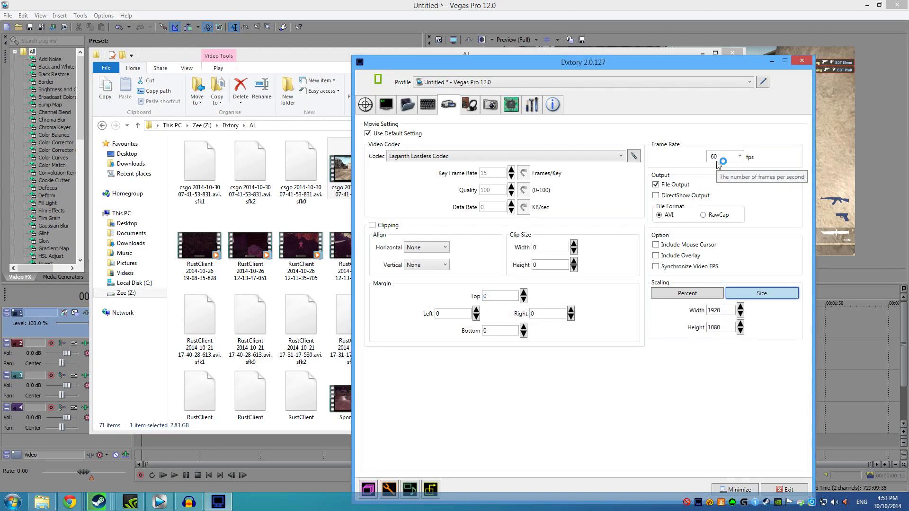
mouse_move(695, 185)
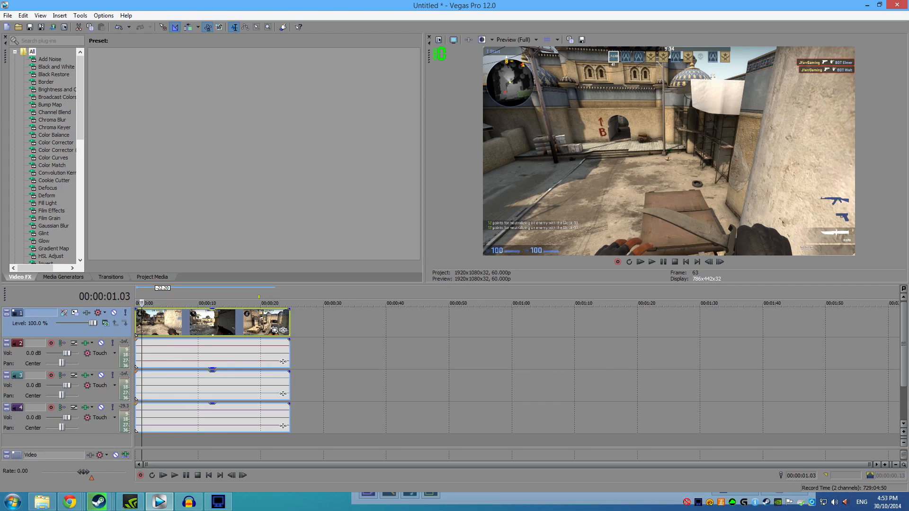
mouse_move(258, 314)
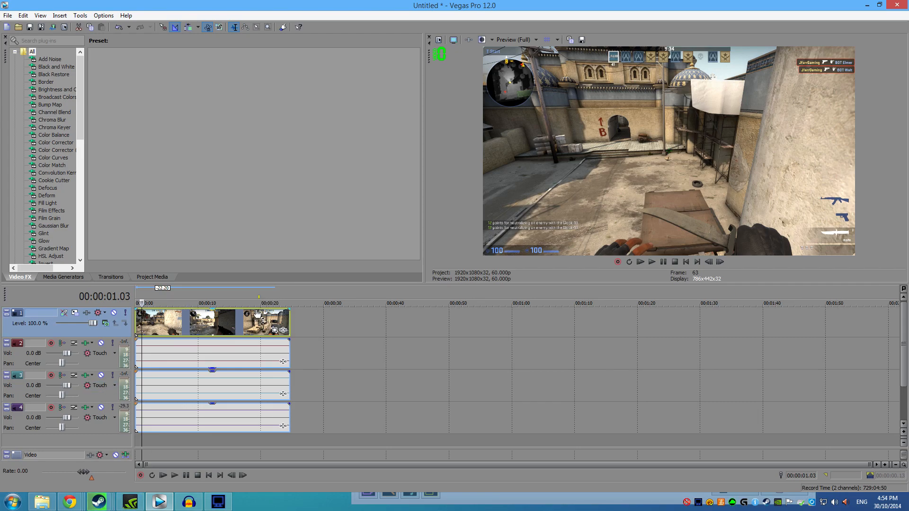
mouse_move(257, 360)
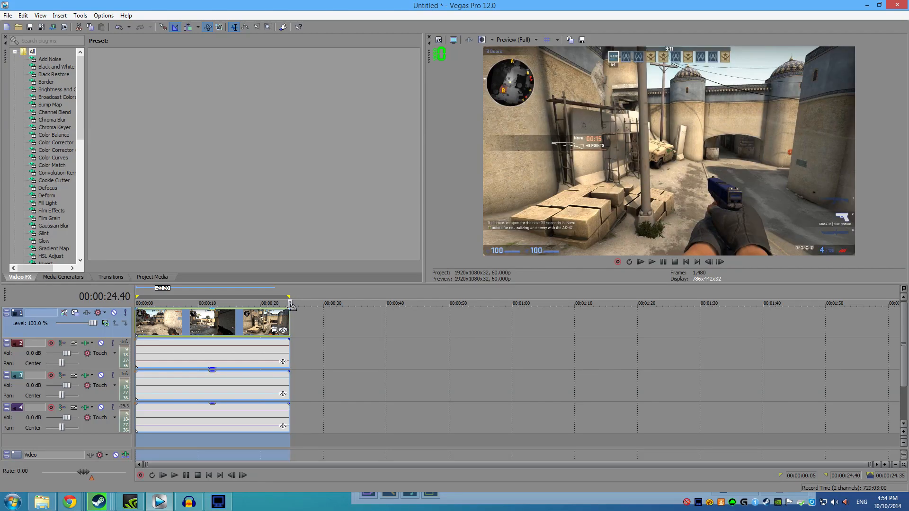
Step: Open Render As from the File menu, listing the MainConcept AVC/AAC mp4 templates
left_click(7, 16)
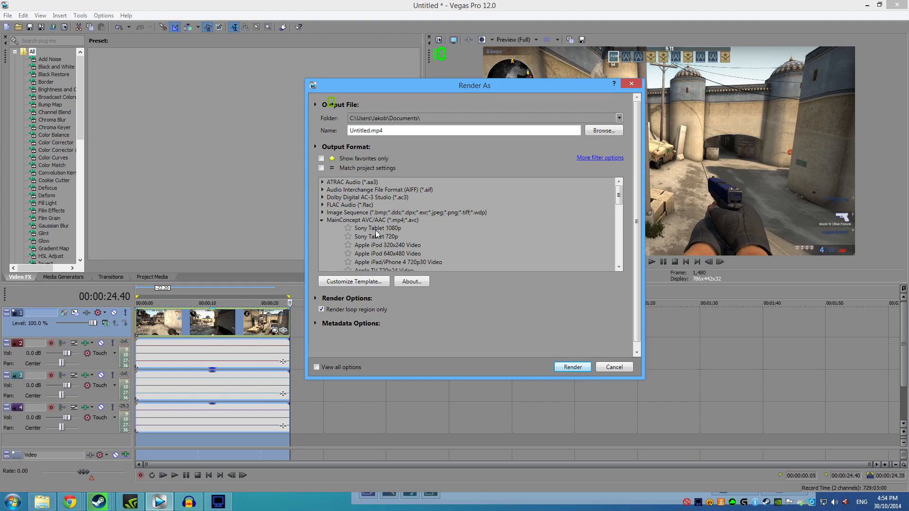
Step: Inspect the youtube render settings [1080p] 60fps template's frame rate, confirming 60 fps without changes
scroll("down", 3)
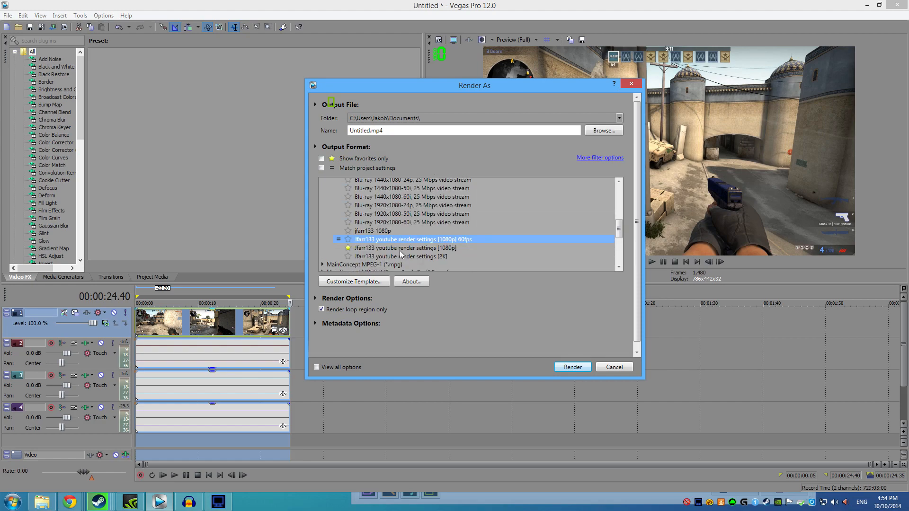
left_click(354, 281)
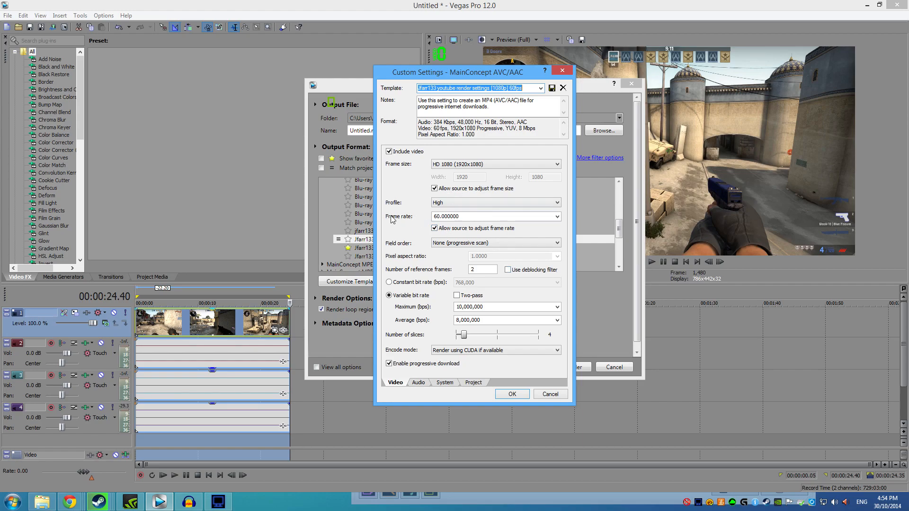
left_click(495, 216)
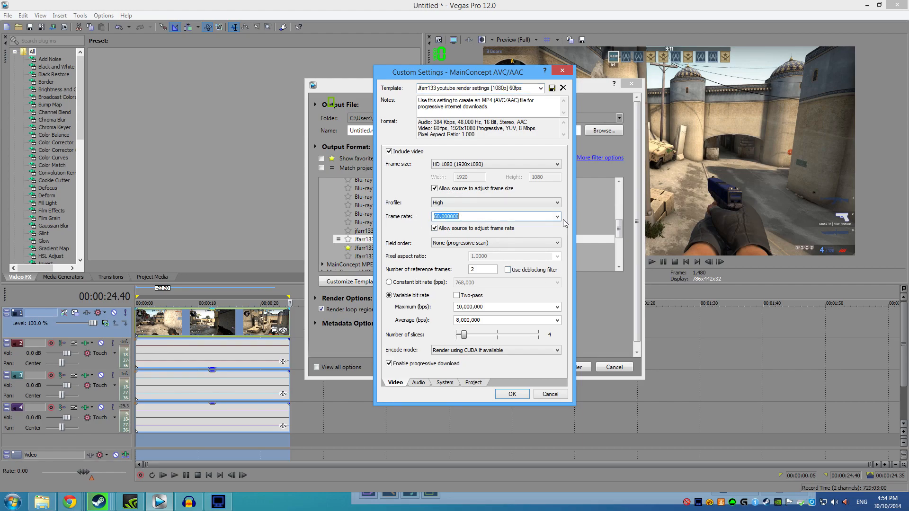
left_click(556, 216)
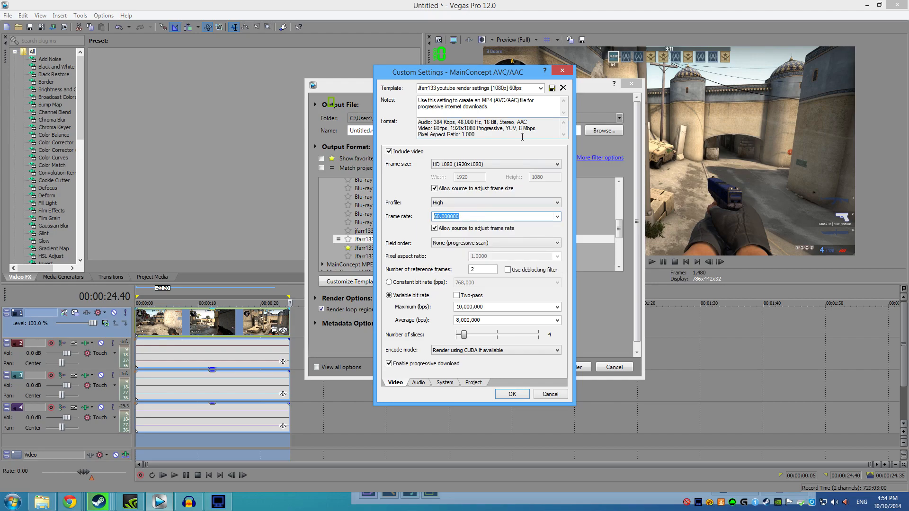
mouse_move(554, 311)
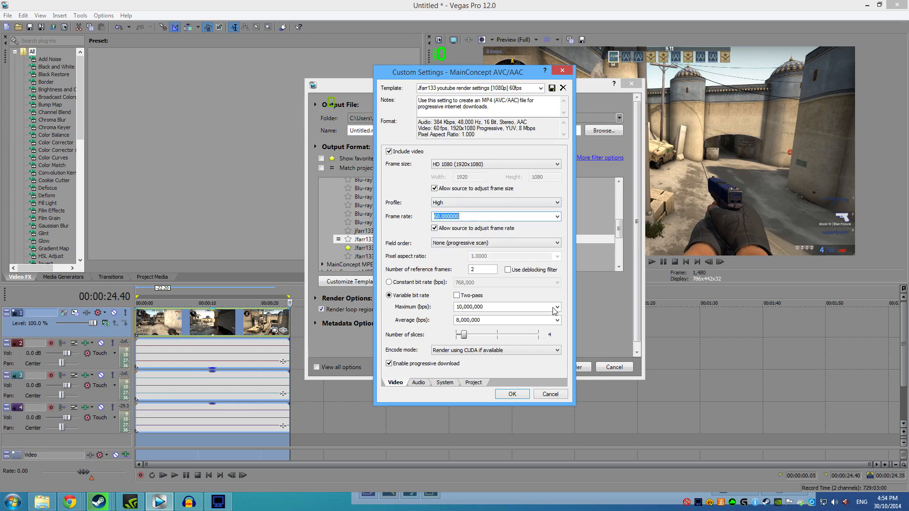
mouse_move(550, 394)
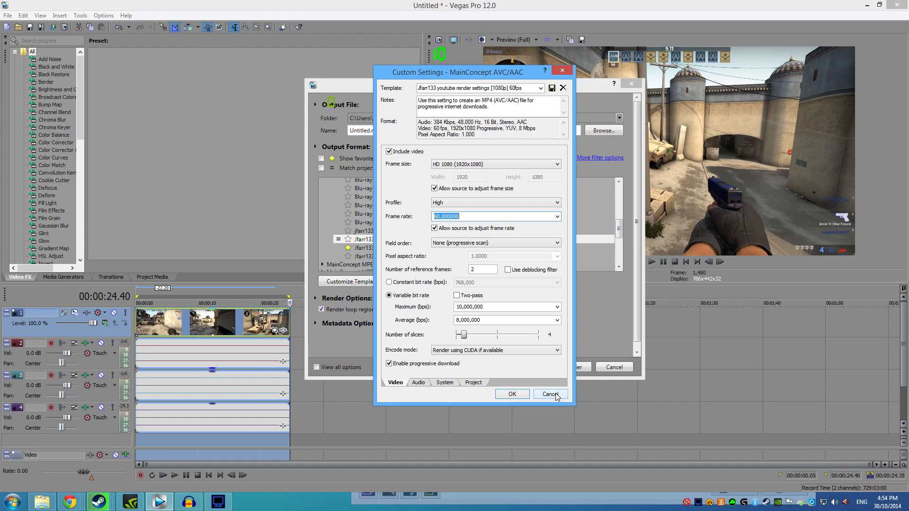
left_click(548, 394)
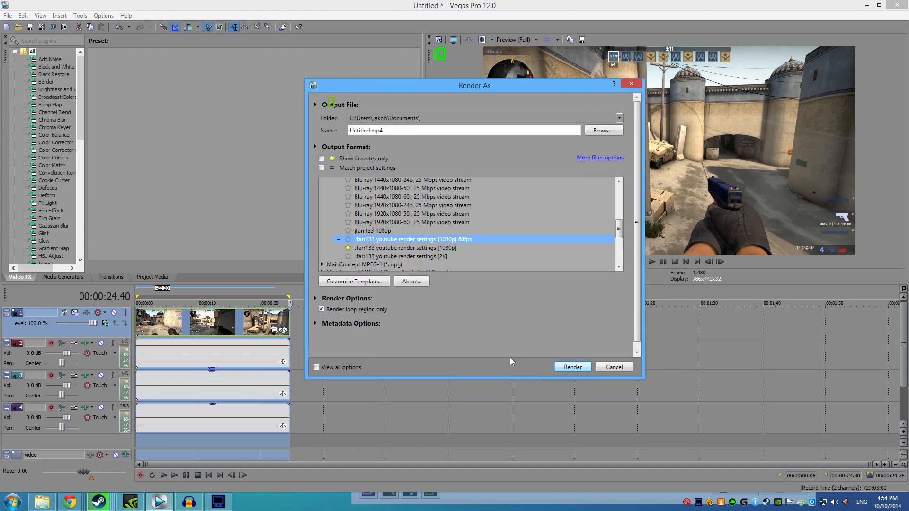
mouse_move(411, 248)
type("325315")
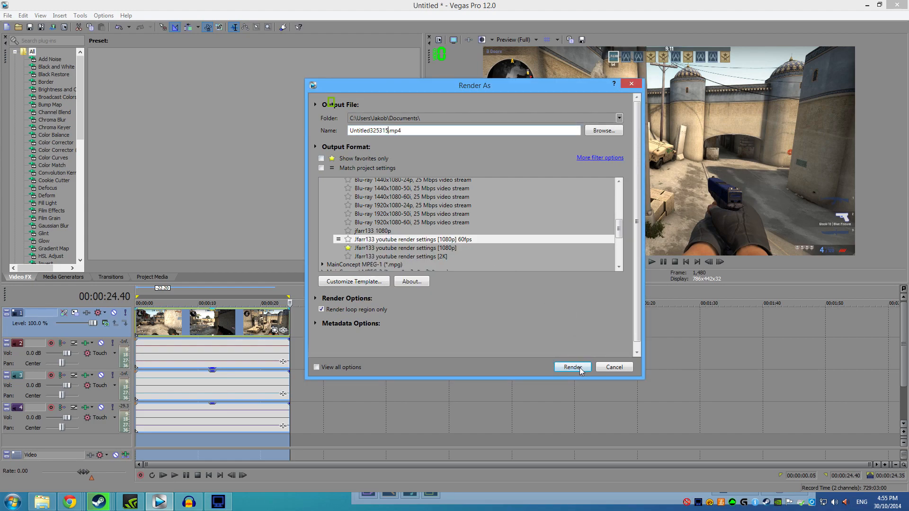
Step: Render the project to Untitled325315.mp4 with the 60fps template
left_click(572, 367)
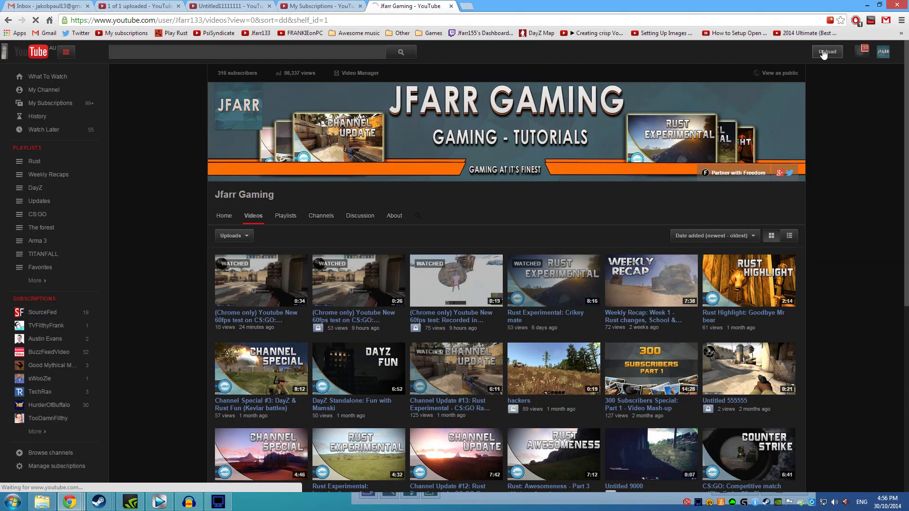
left_click(827, 51)
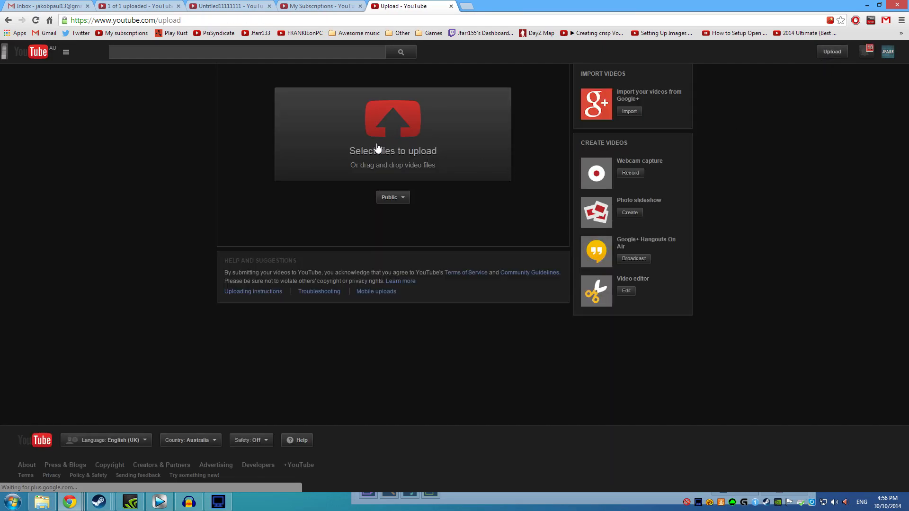
left_click(392, 151)
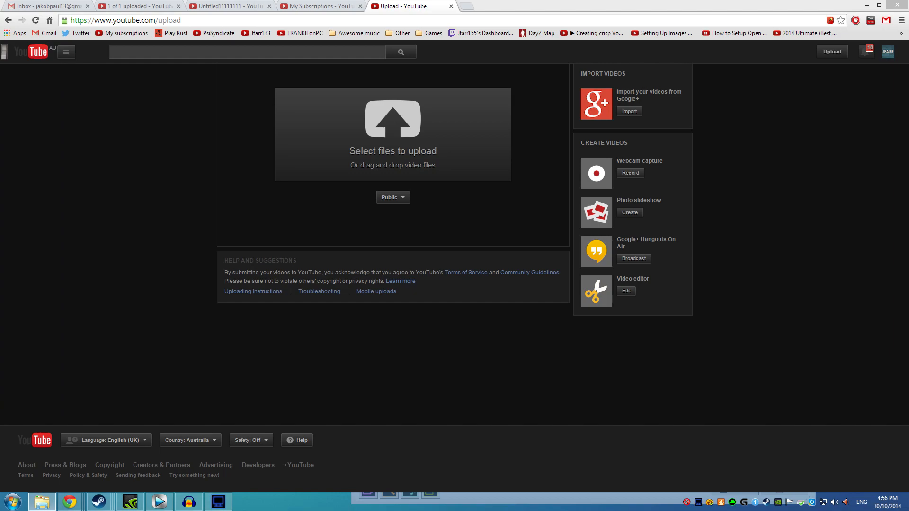
left_click(392, 134)
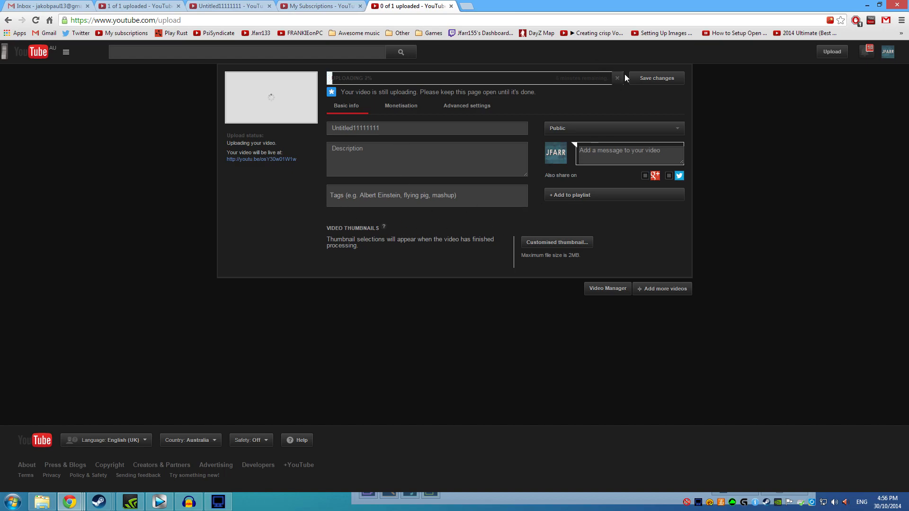
left_click(616, 78)
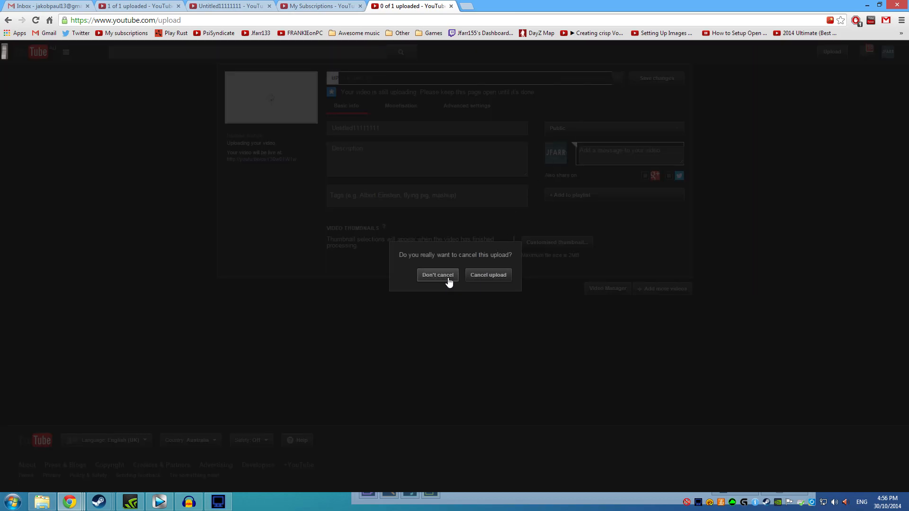
left_click(488, 275)
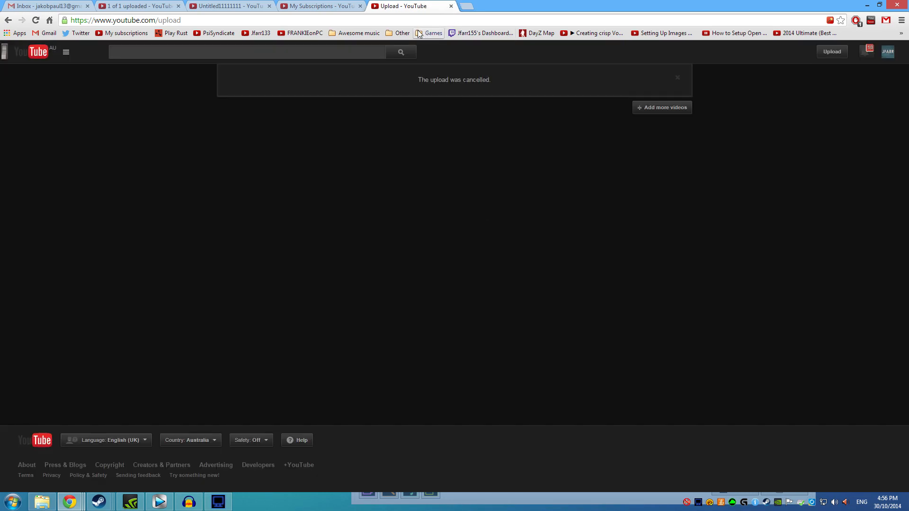
mouse_move(257, 33)
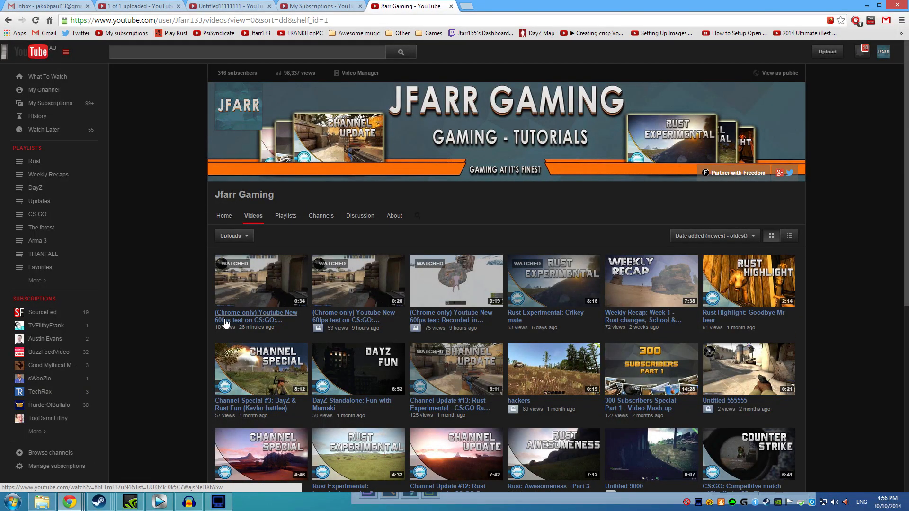
mouse_move(260, 323)
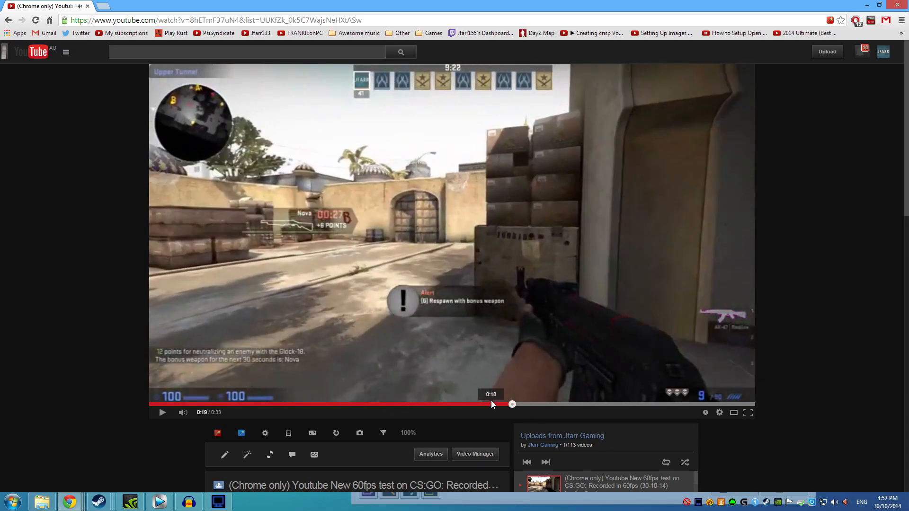
Step: Scrub to a later moment of the 60fps CS:GO test video and toggle its playback
left_click(162, 412)
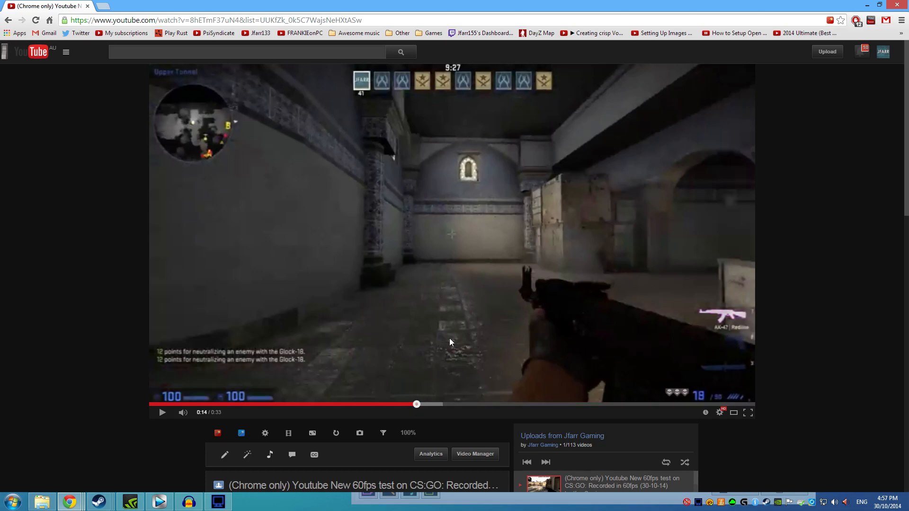
left_click(162, 412)
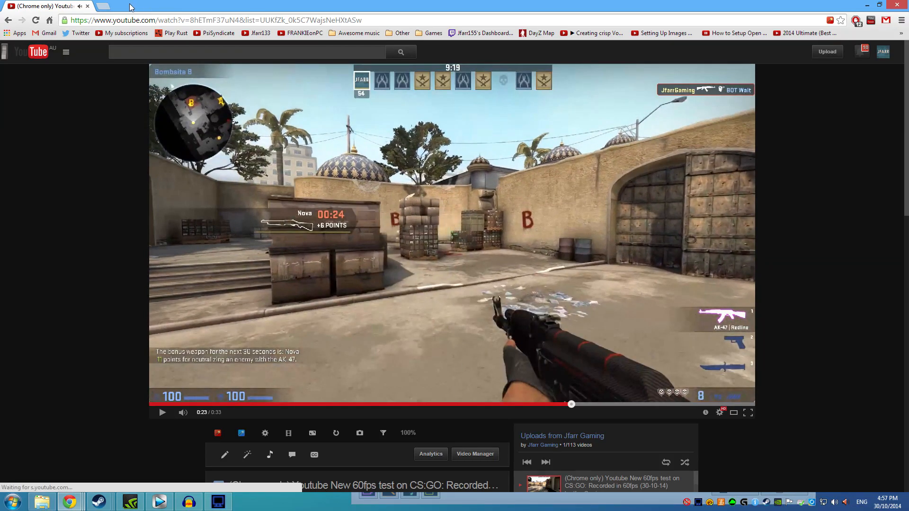
mouse_move(252, 66)
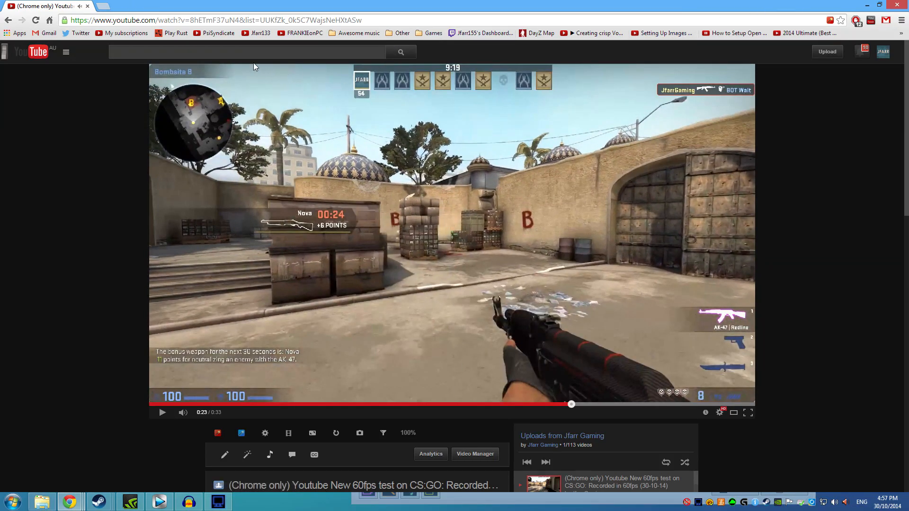